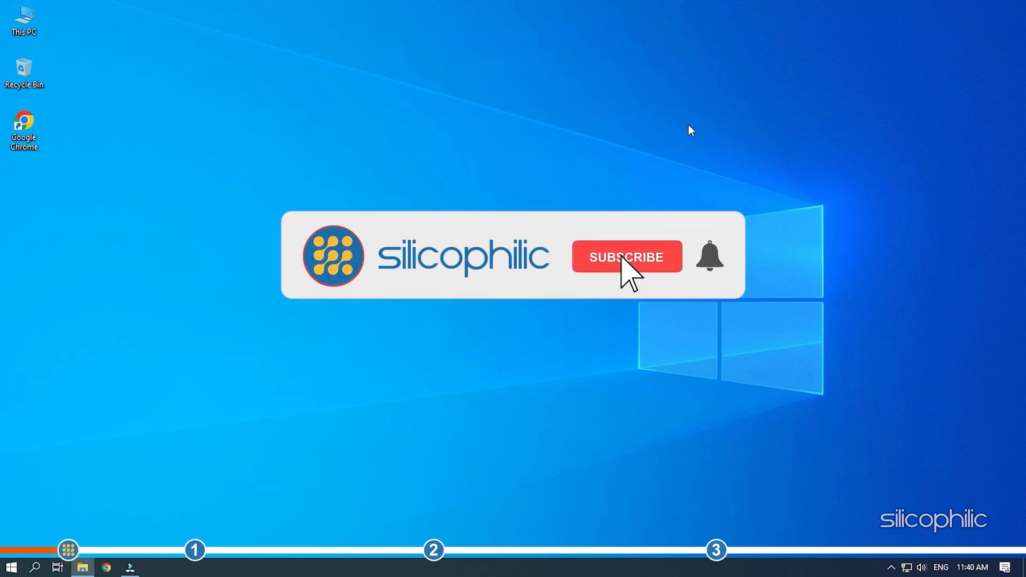
Launch Device Manager from the Start button's right-click quick links menu.
click(625, 256)
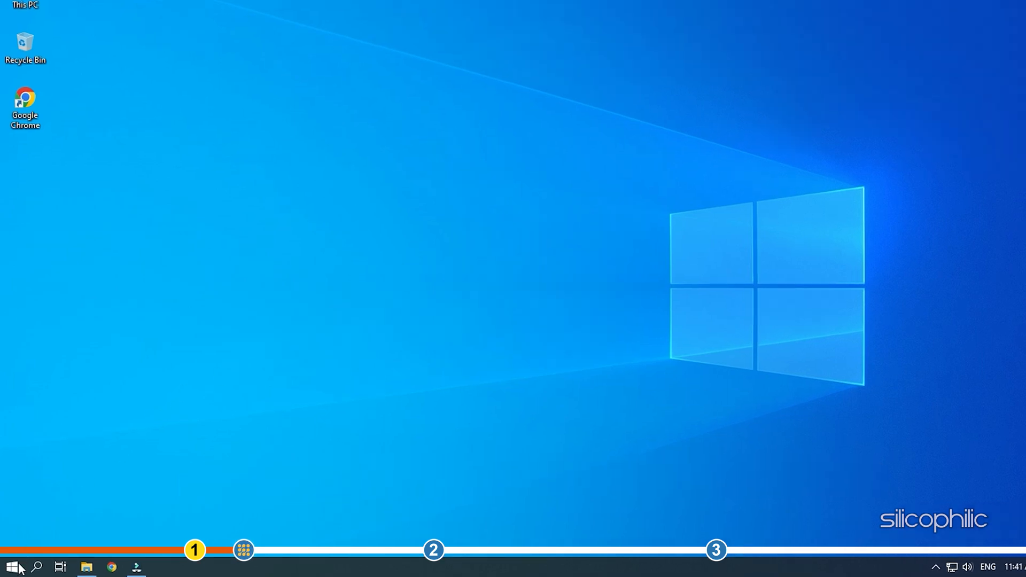
right_click(9, 566)
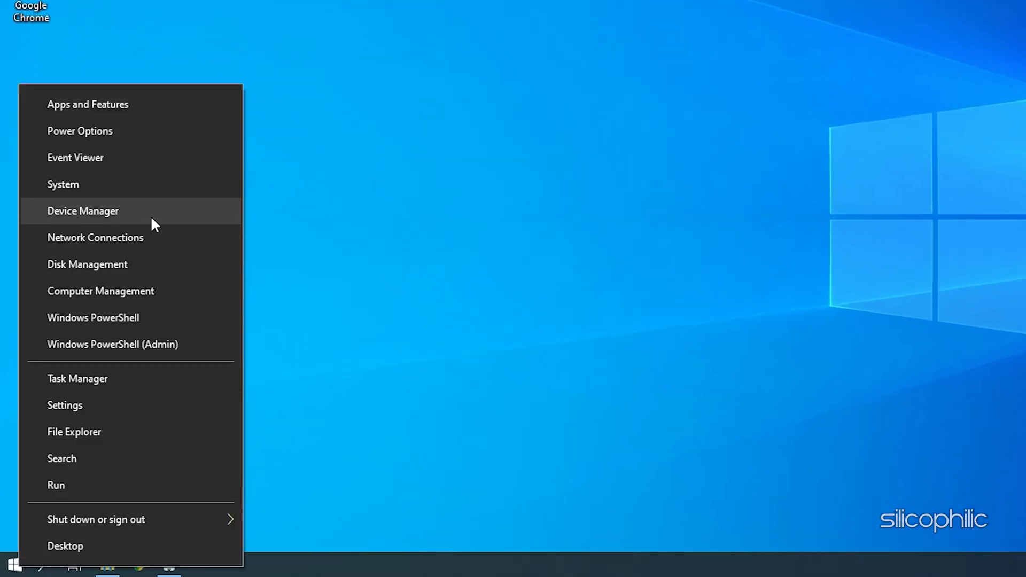
mouse_move(129, 216)
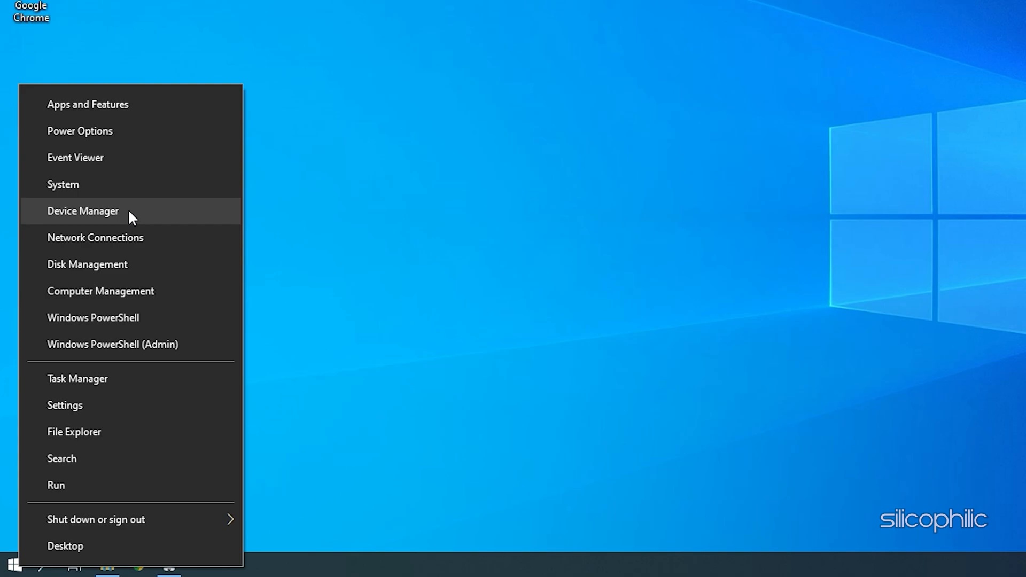
click(82, 211)
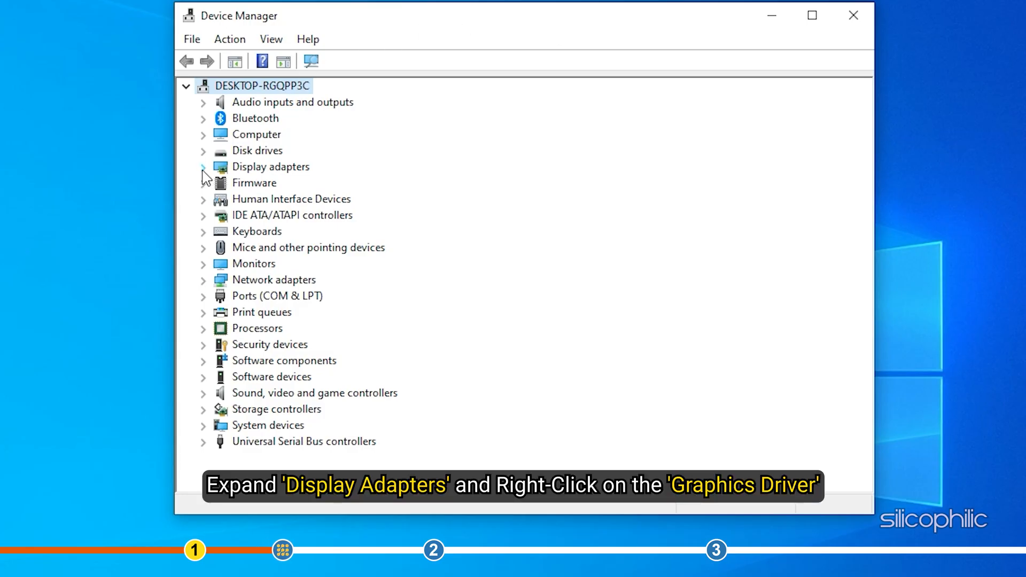
Start Update driver for the AMD Radeon(TM) RX Vega 11 Graphics under Display adapters.
click(203, 167)
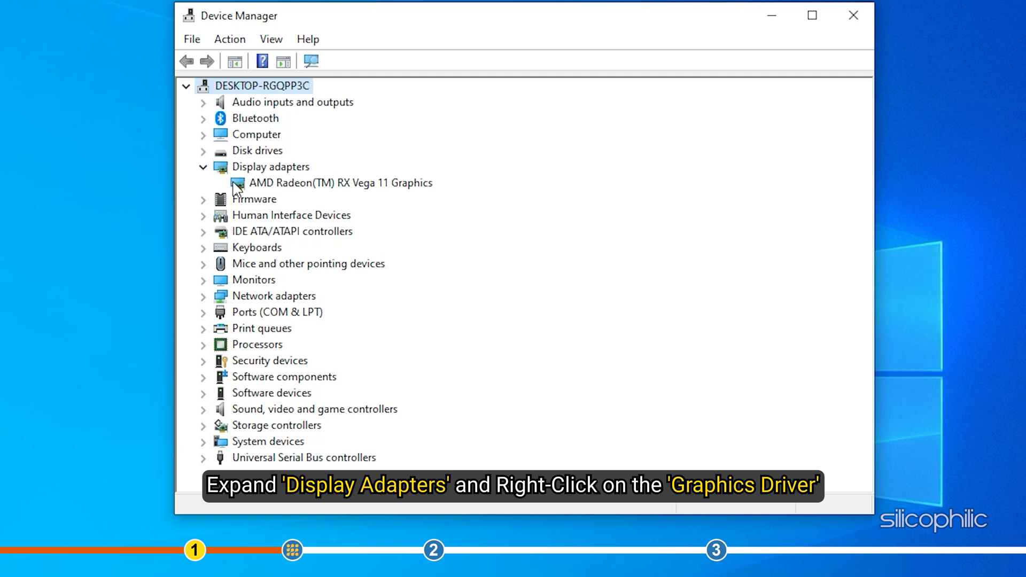
right_click(339, 183)
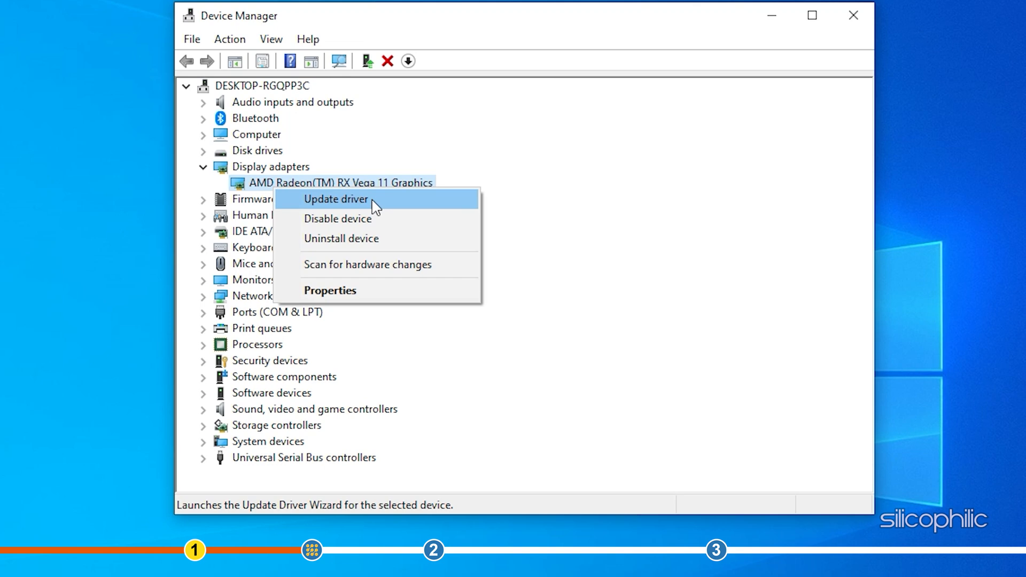
click(335, 198)
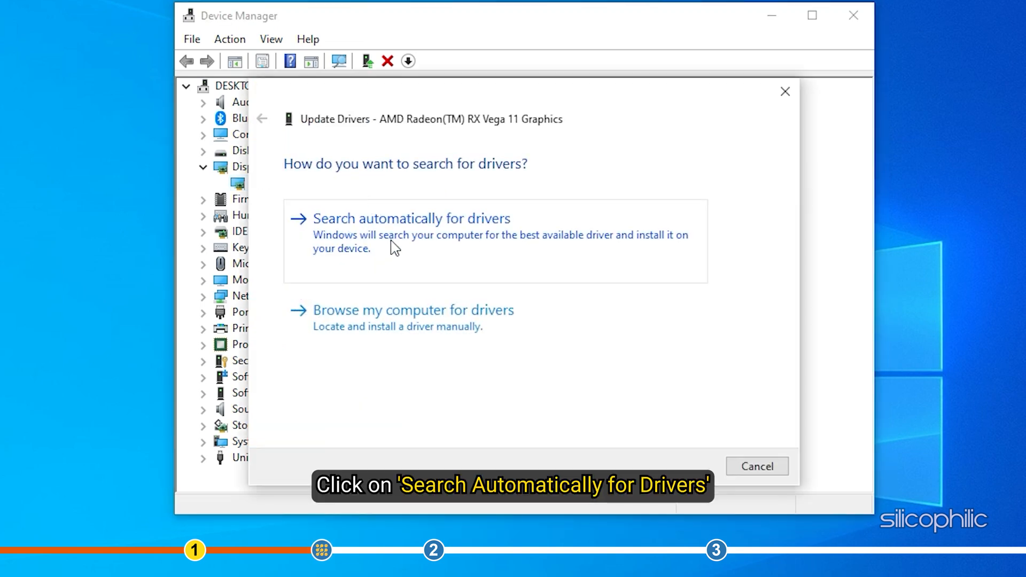
mouse_move(524, 225)
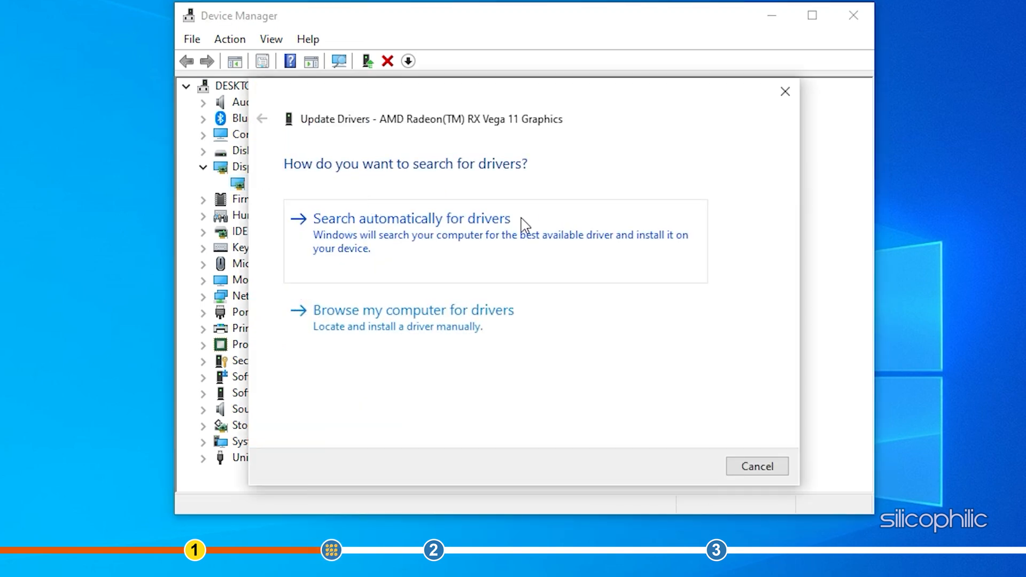
Search automatically for drivers, accept that the best driver is installed, and close Device Manager.
click(412, 218)
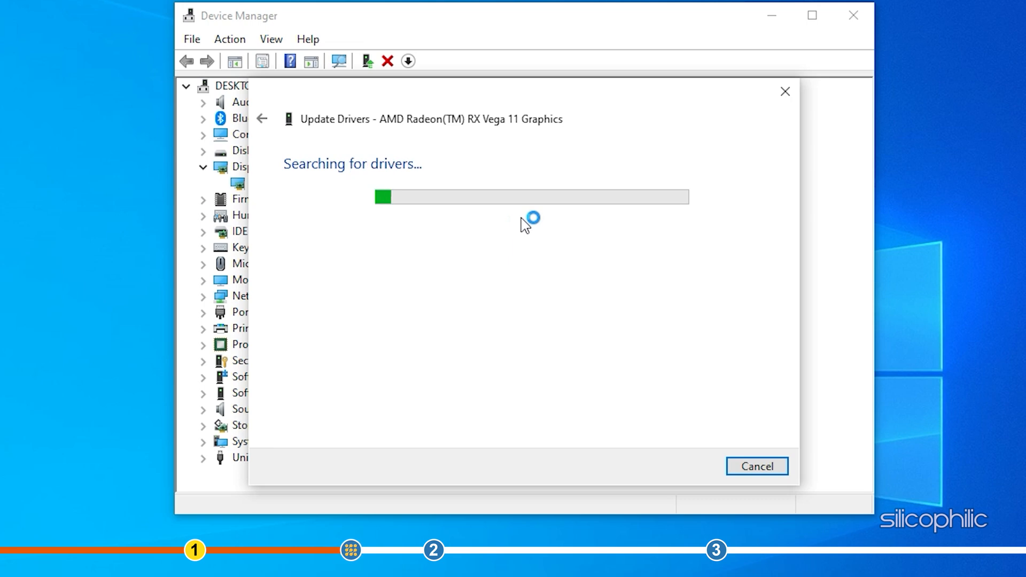
mouse_move(524, 225)
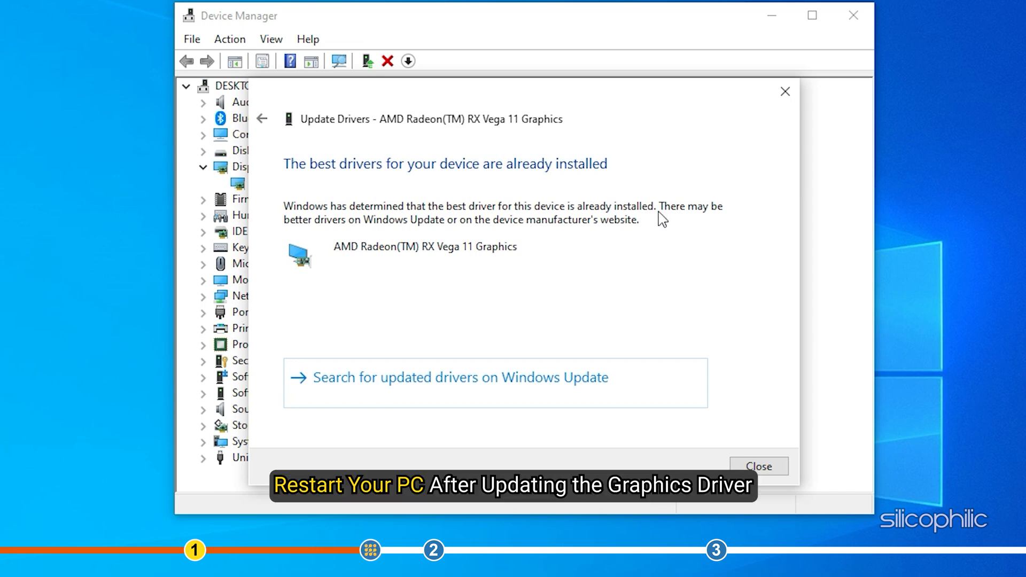
click(757, 466)
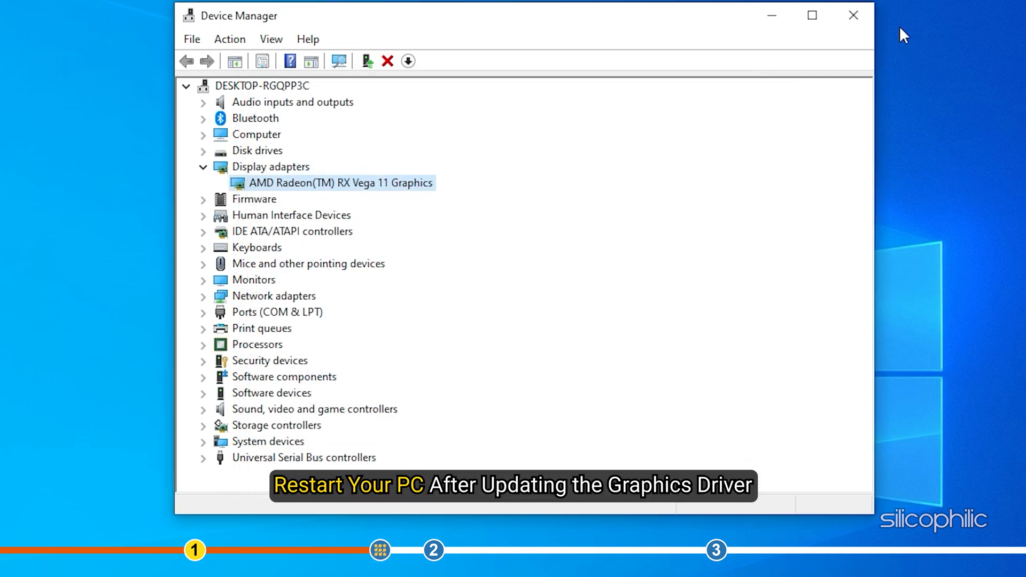
click(853, 15)
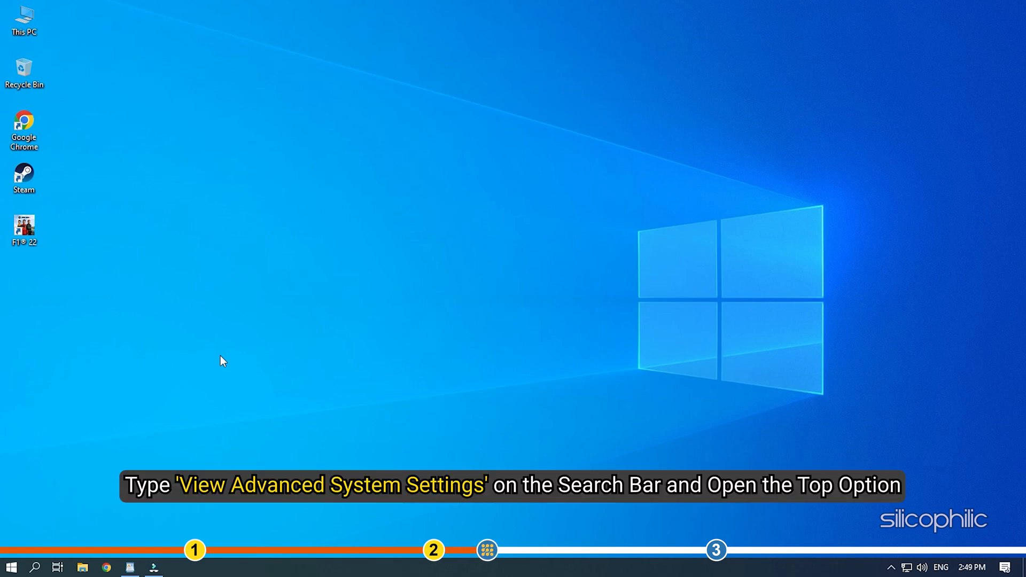
mouse_move(210, 351)
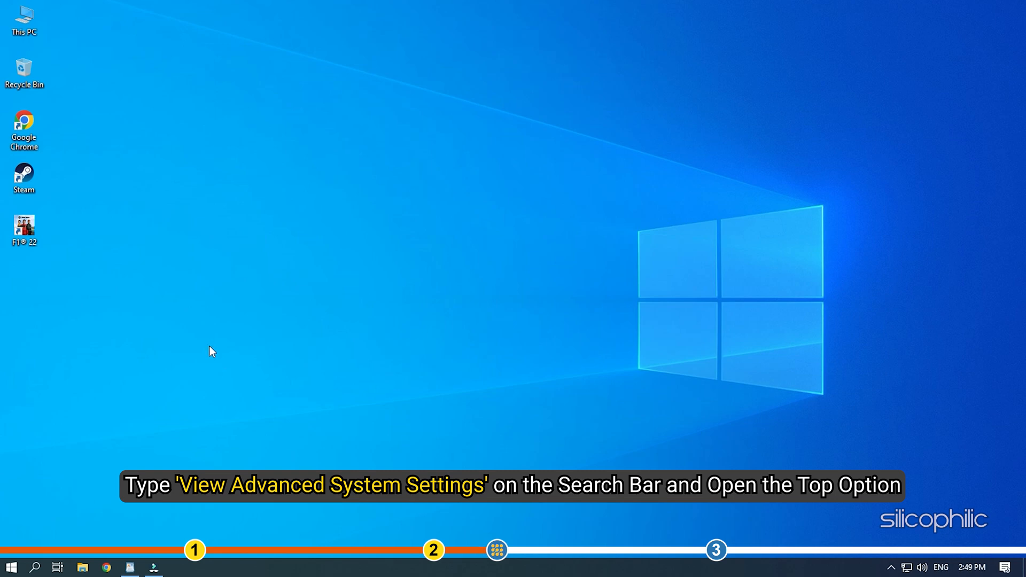
Bring up the Windows search panel from the taskbar.
click(35, 566)
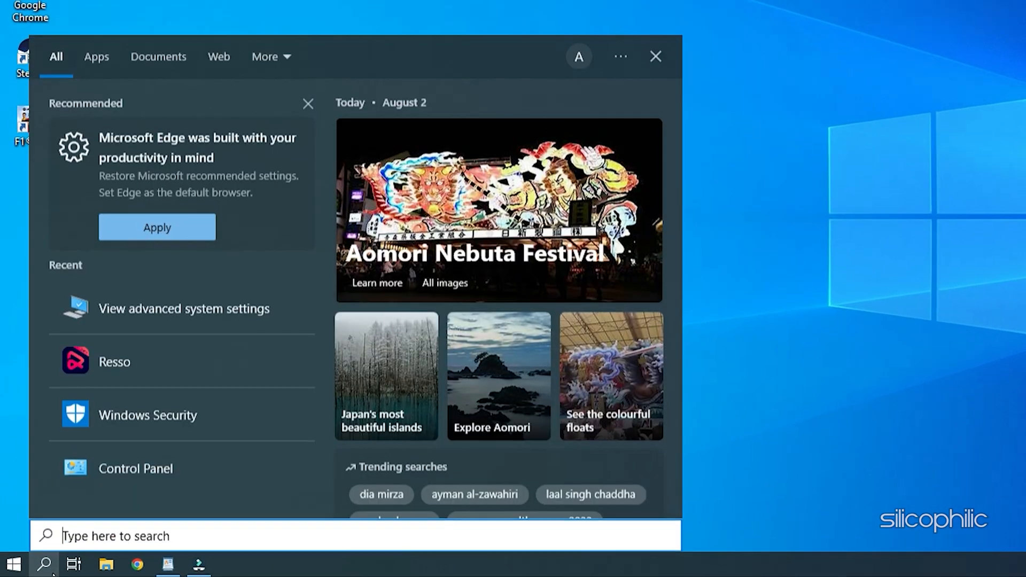
Search 'view advanced system settings' and launch it to reach System Properties' Advanced tab.
text(view ad)
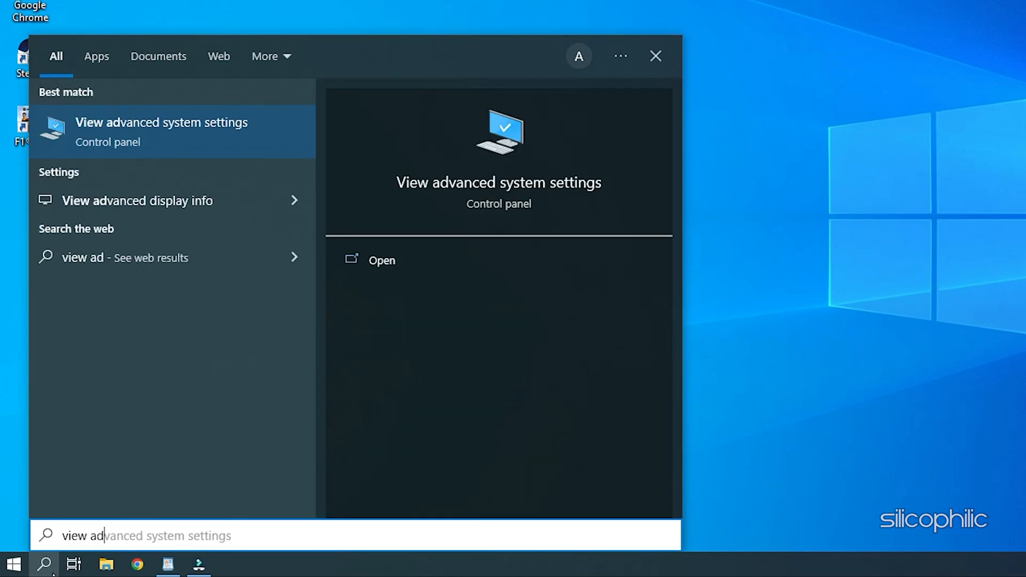
text(vanced system settings)
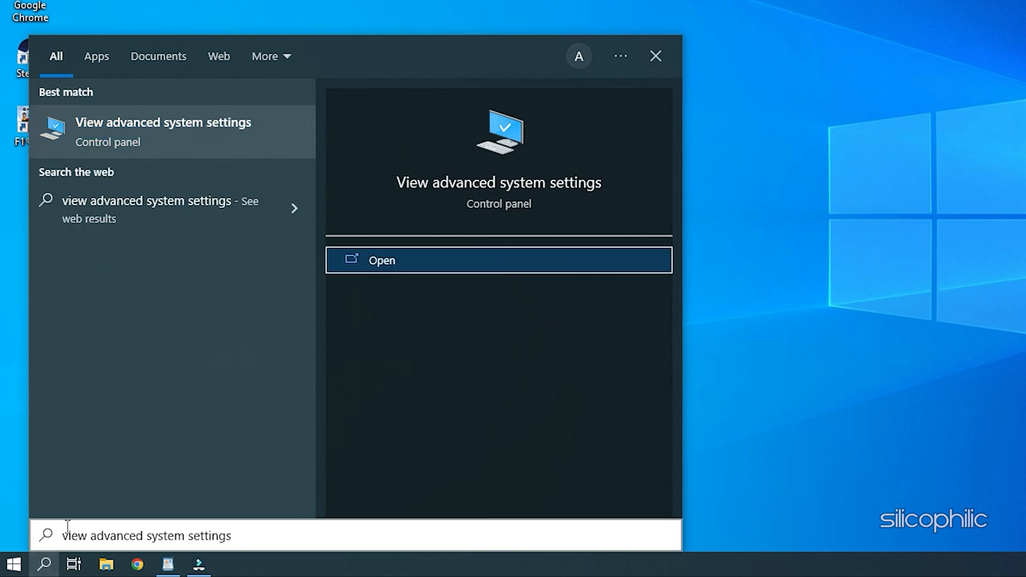
click(498, 260)
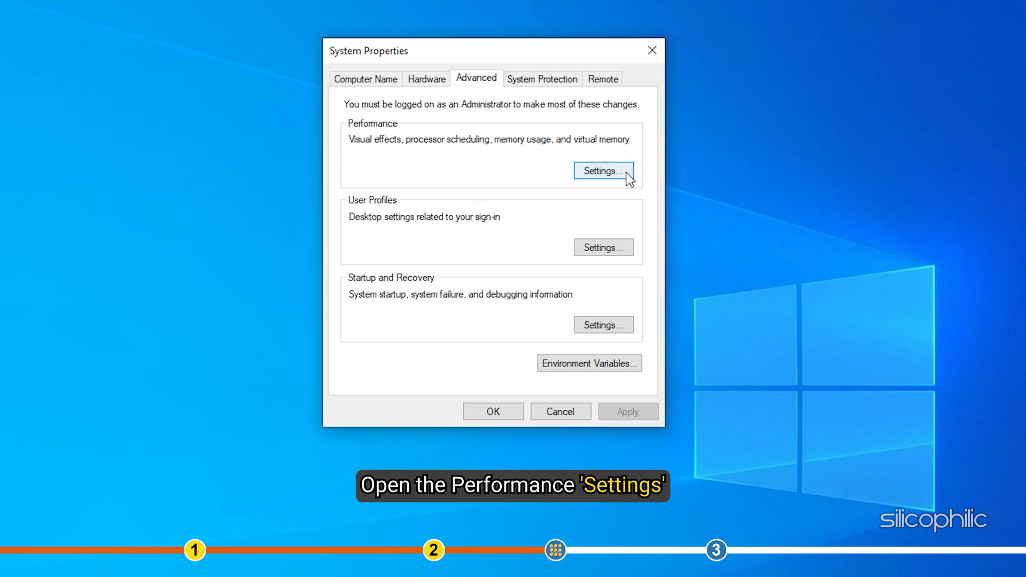
In Performance Options choose Custom visual effects and reach the Virtual Memory dialog.
click(602, 171)
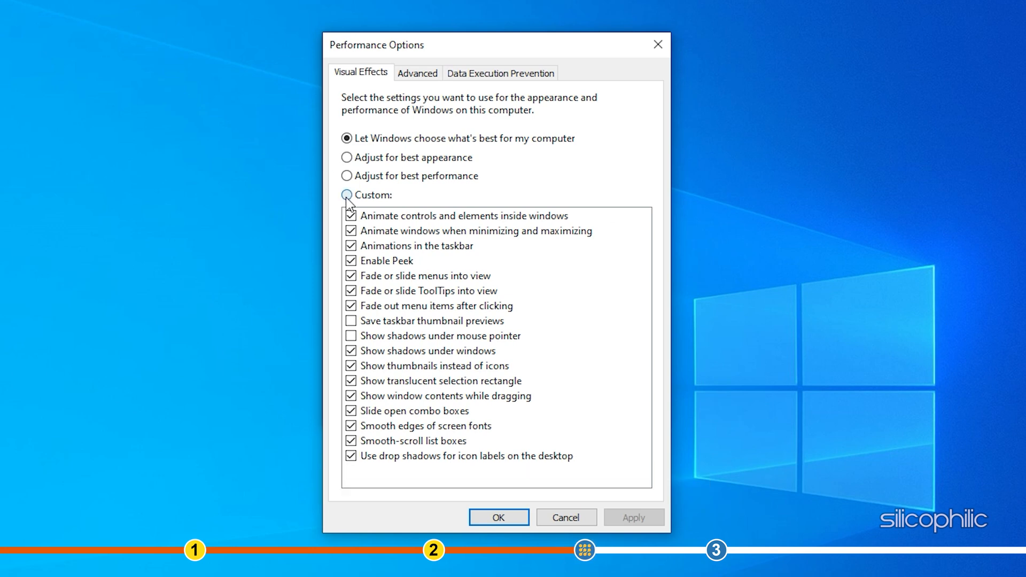
click(346, 194)
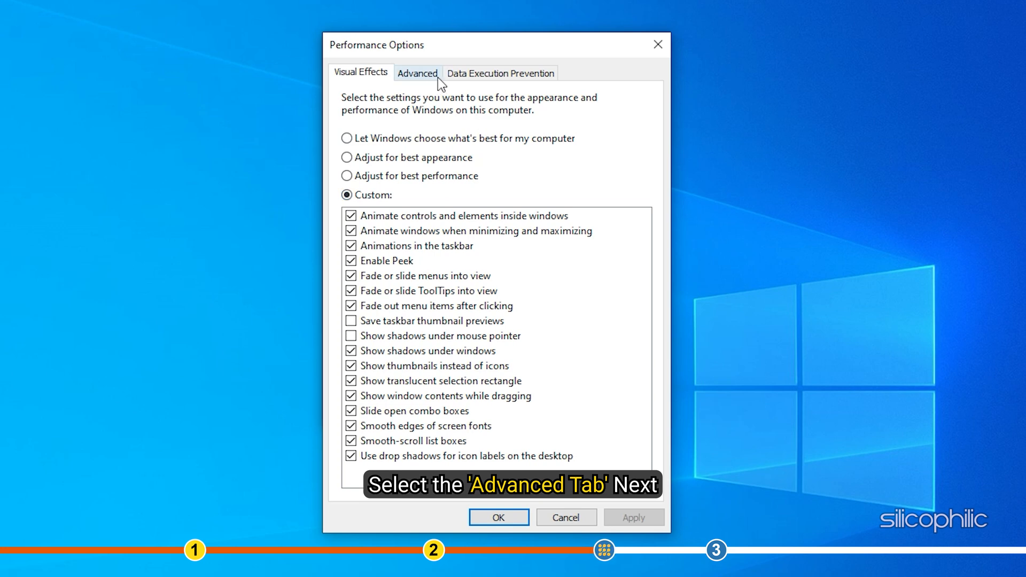
click(418, 73)
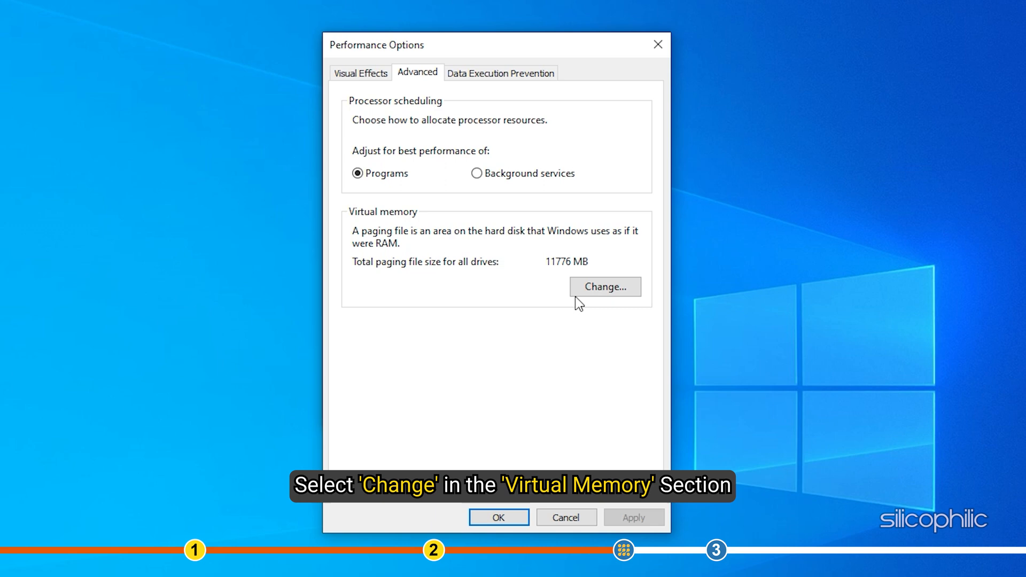
click(602, 286)
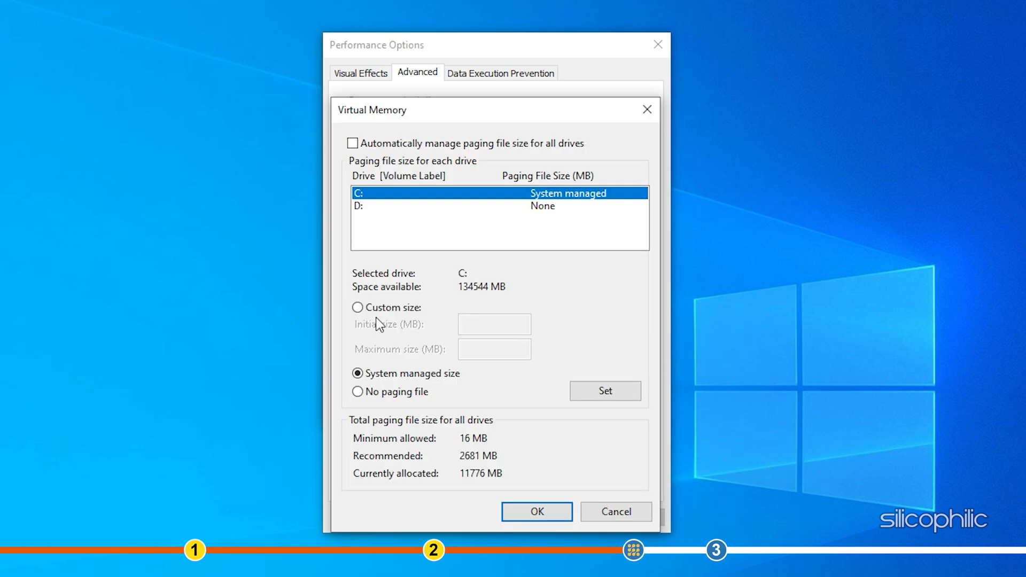
Give drive C a custom paging file of 4096 MB initial and 4096 MB maximum and confirm.
click(358, 308)
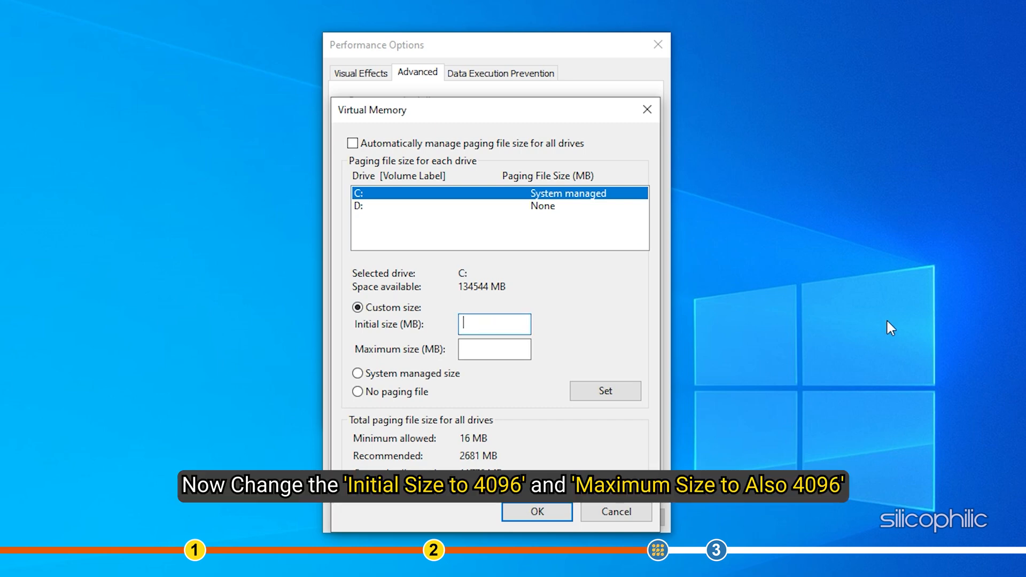
text(409)
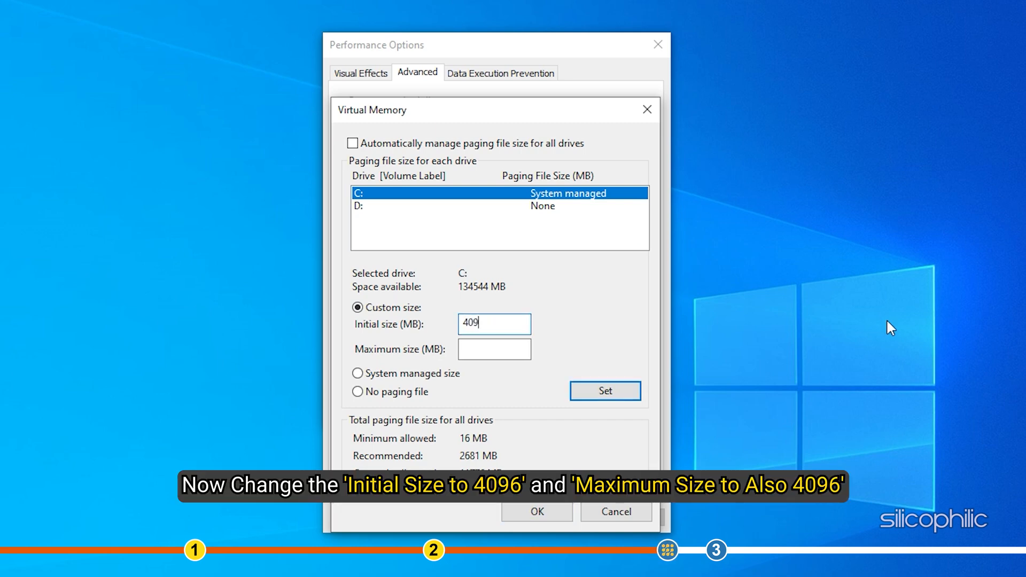
text(6)
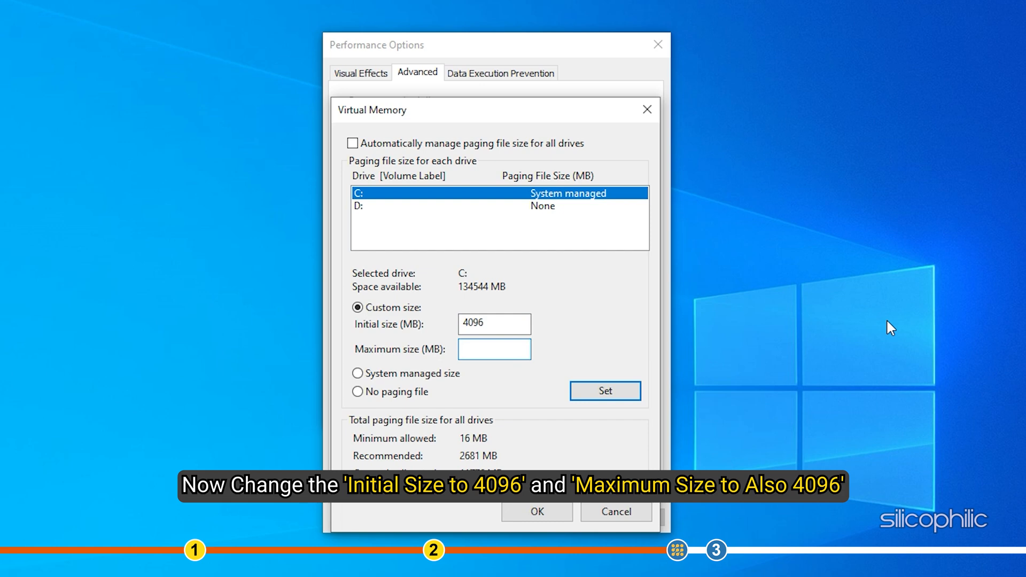
text(4096)
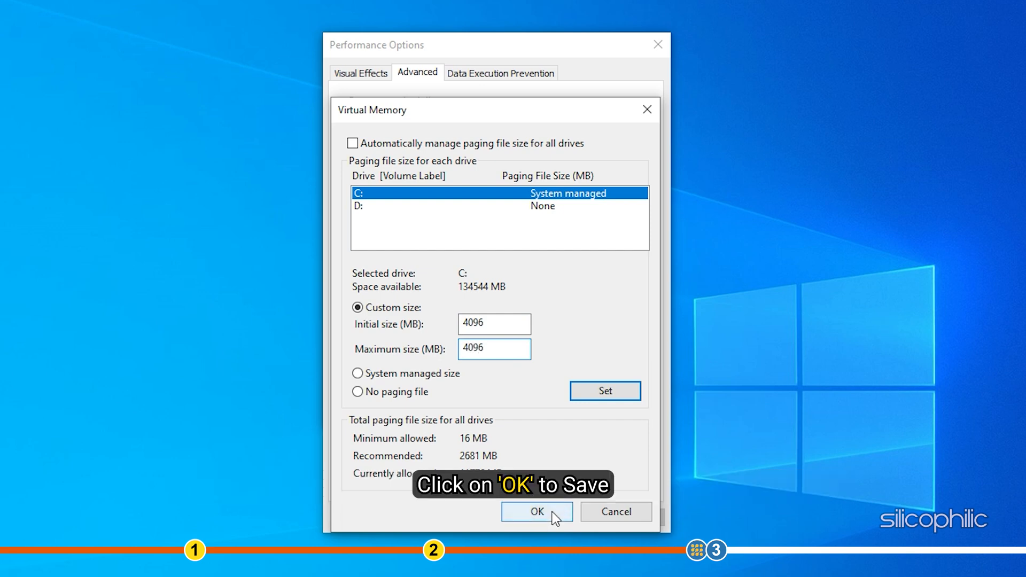
click(536, 511)
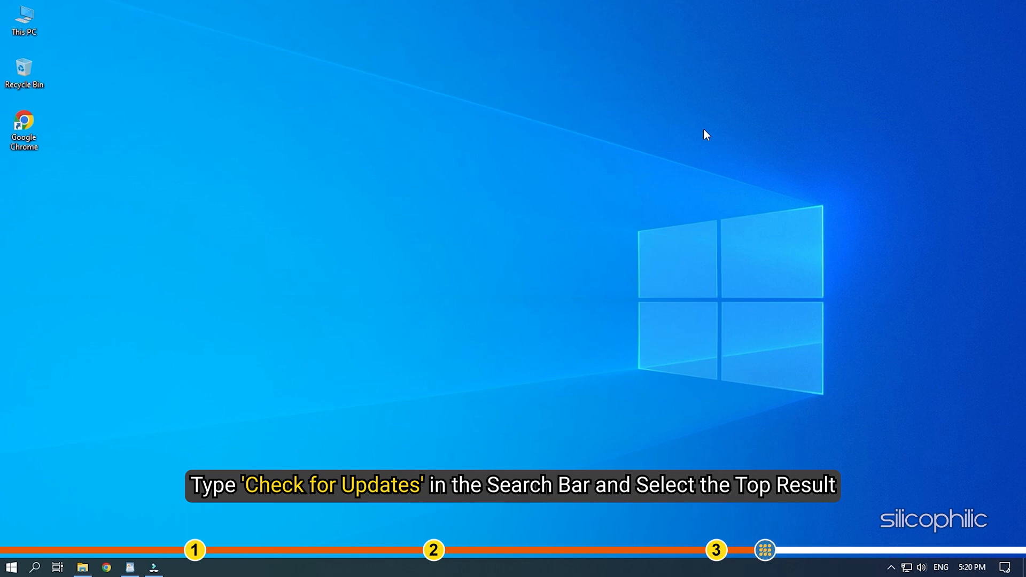
Bring up Windows search to reach the Windows Update settings page.
click(35, 567)
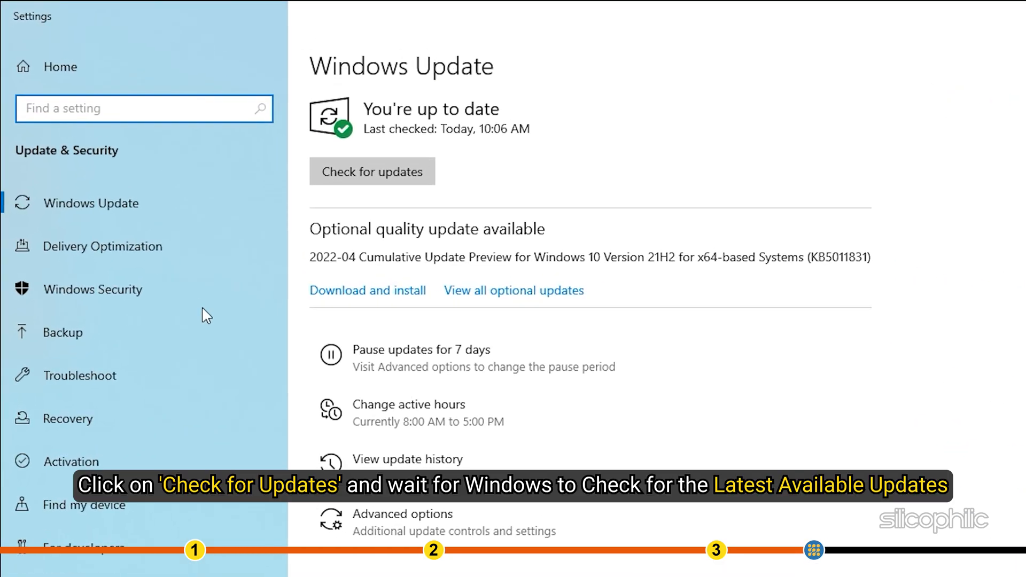
mouse_move(567, 199)
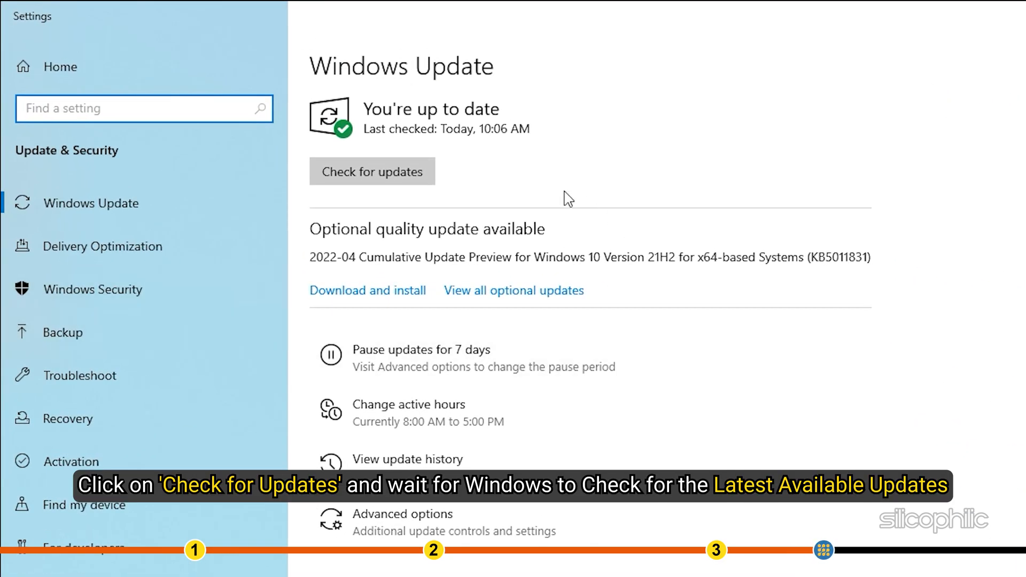
Run Check for updates on the Windows Update page.
click(372, 171)
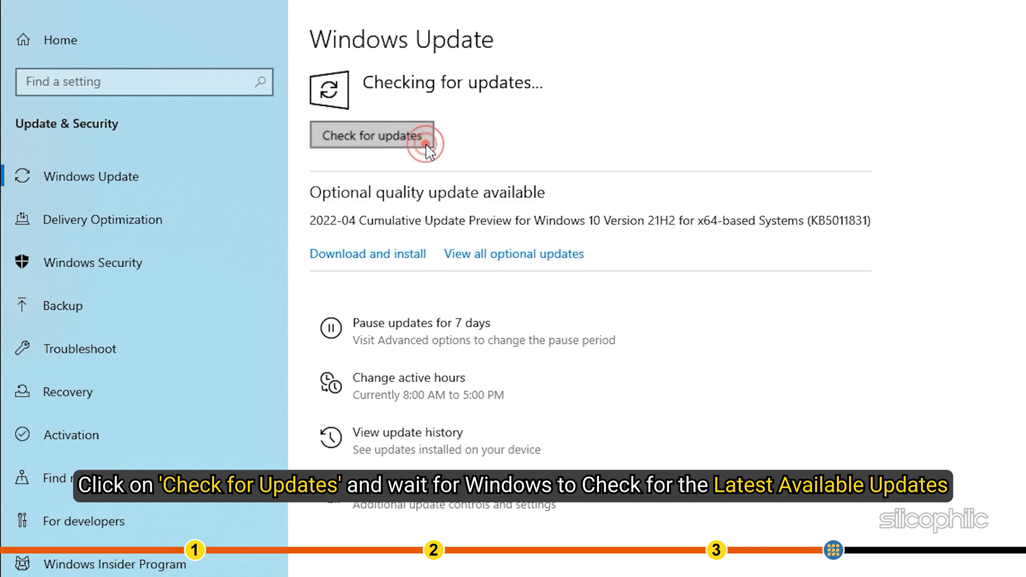
click(371, 136)
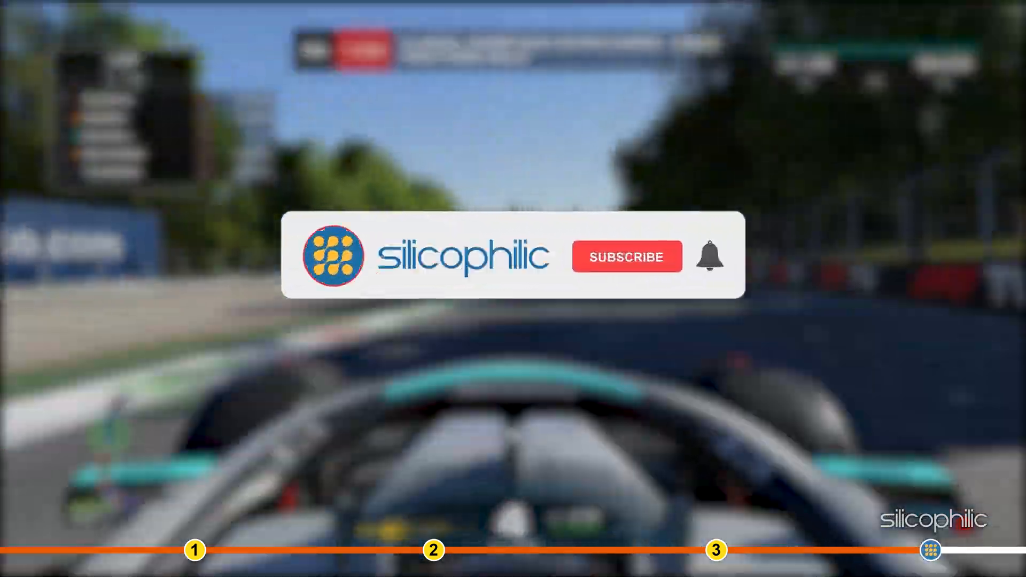
click(625, 256)
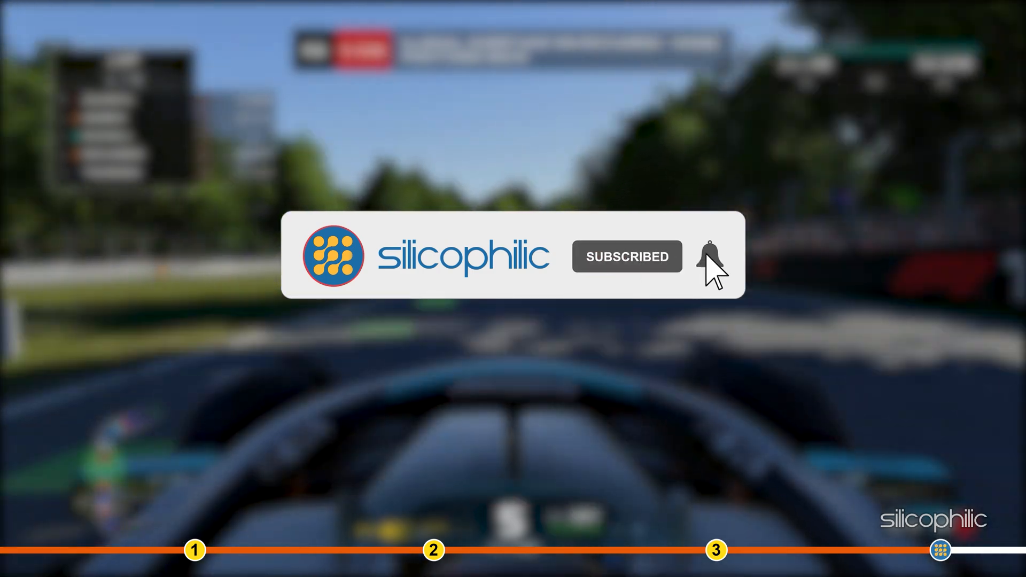